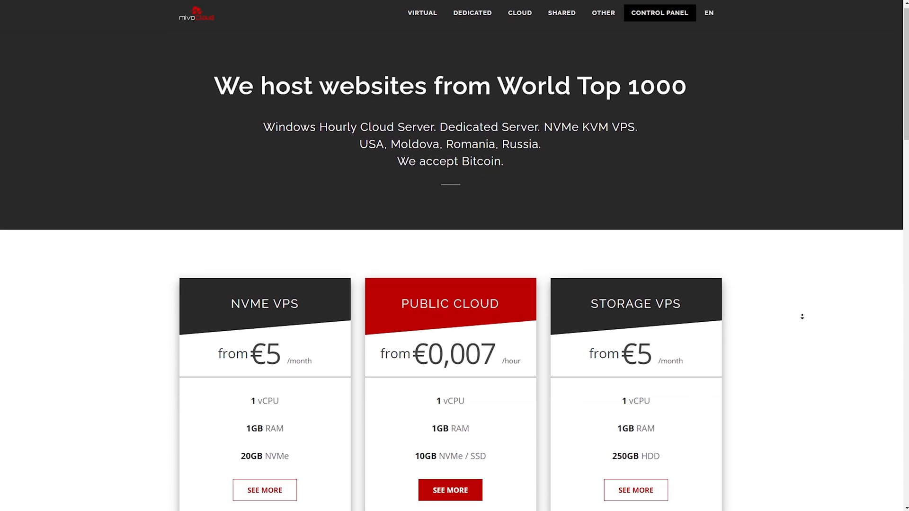
Run 'apt update && apt upgrade -y' to refresh package lists and upgrade installed packages
scroll("down", 3)
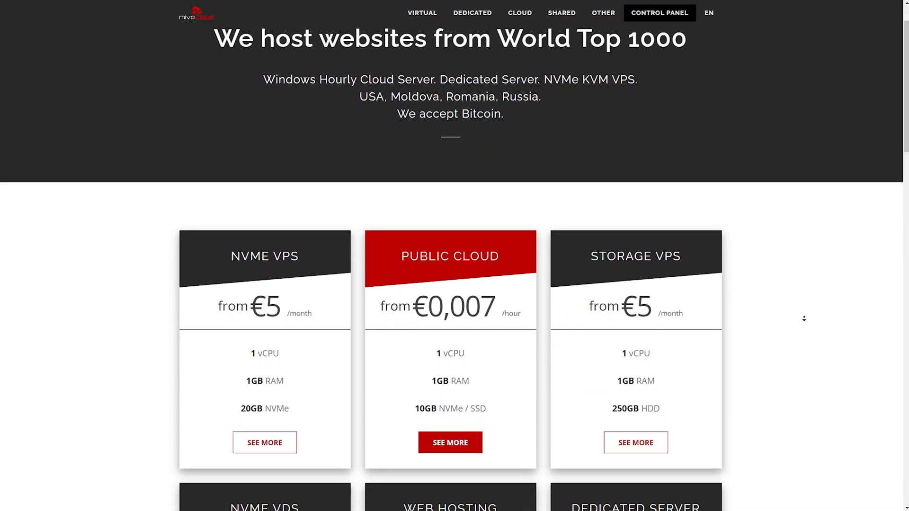
scroll("down", 3)
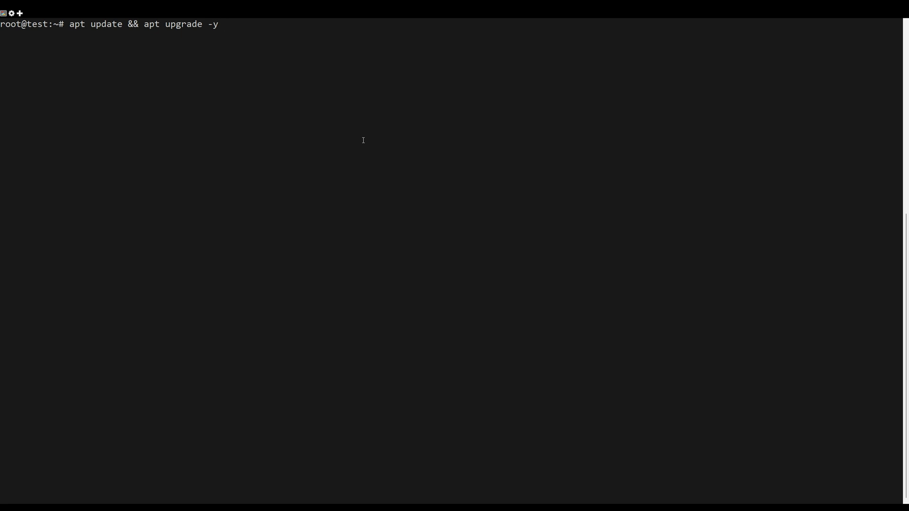
key("Return")
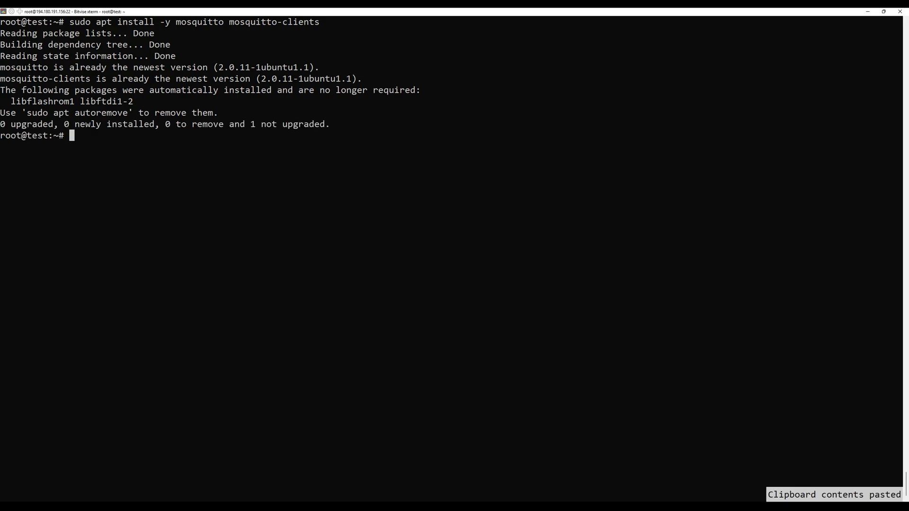
Enable and start the mosquitto service with systemctl, then request 'systemctl status mosquitto'
type("sudo systemctl enable mosquitto")
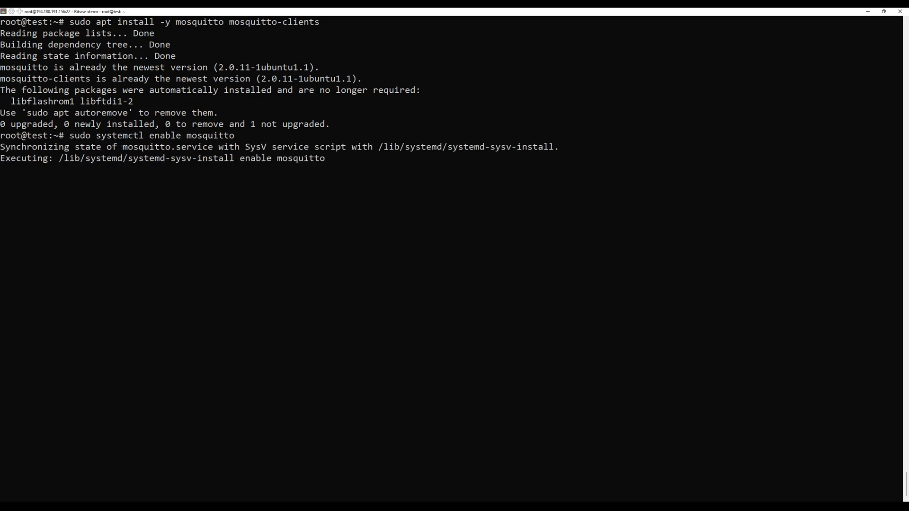
type("sudo systemctl start mosquitto")
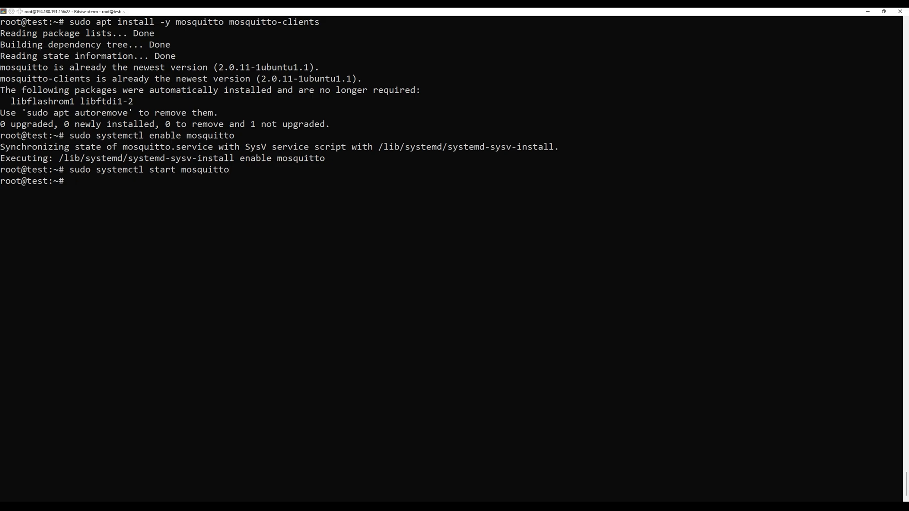
type("systemctl status mosquitto")
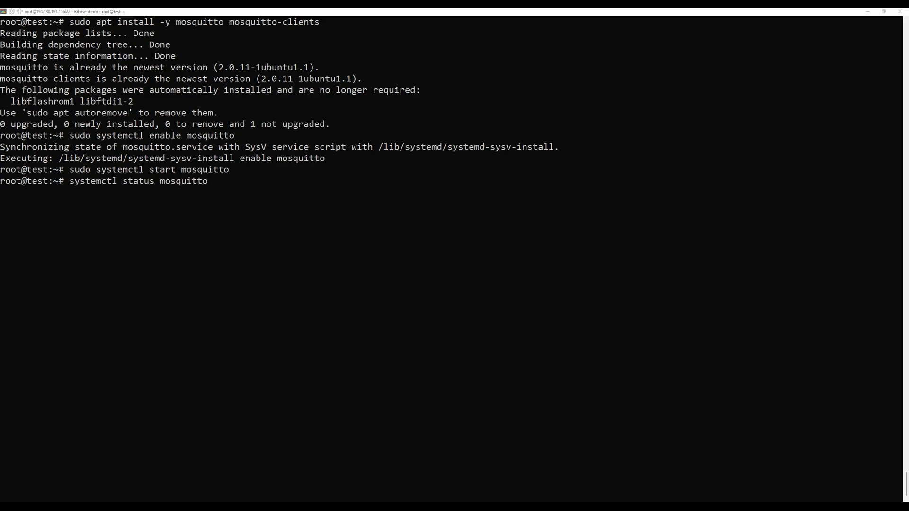